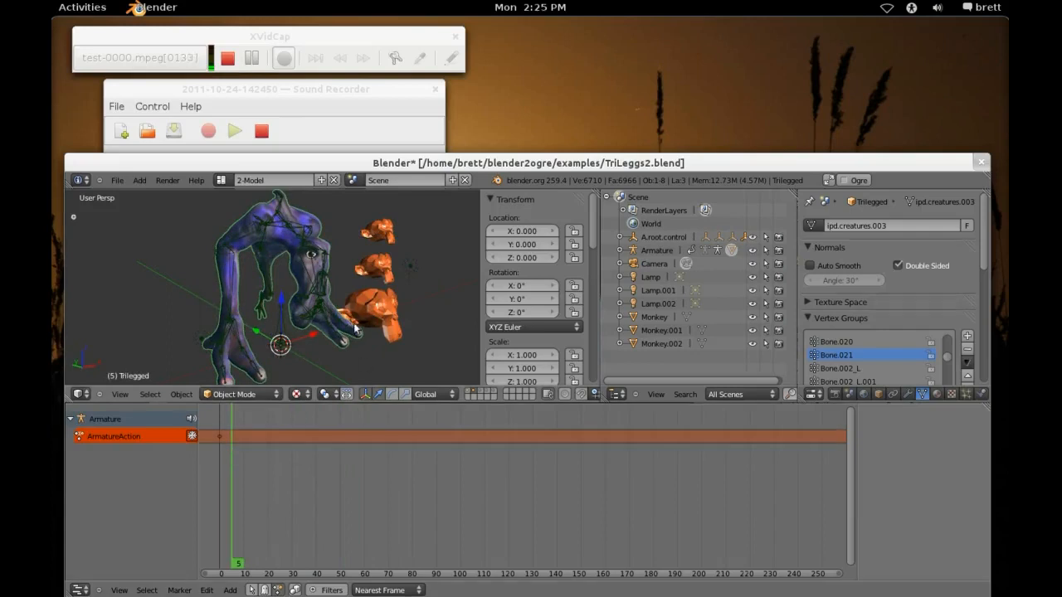
{"action": "mouse_move", "coordinate": [245, 462]}
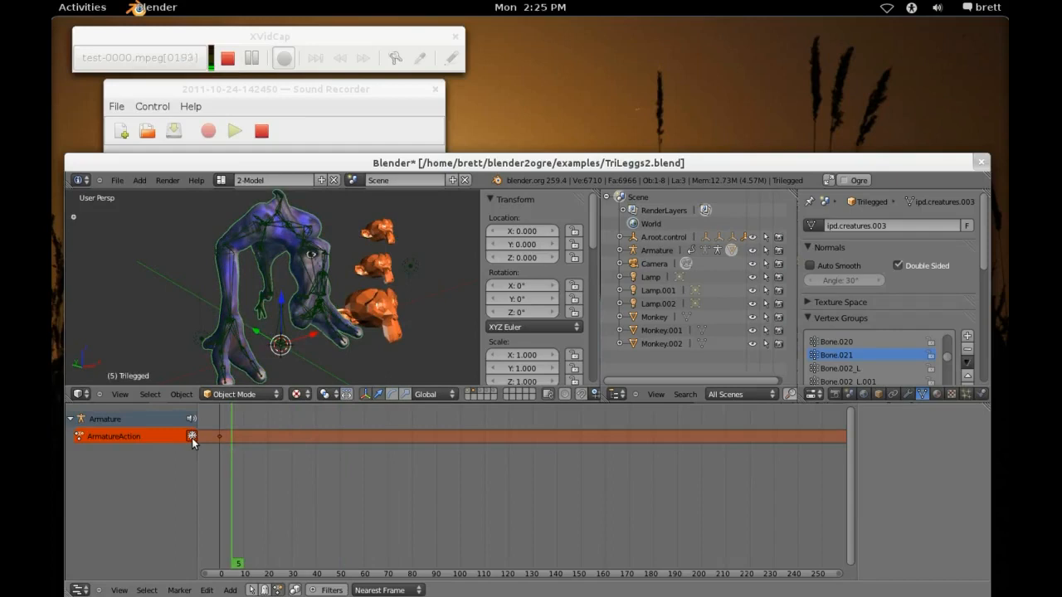
- Push the armature's current action down into a new NLA track strip
{"action": "left_click", "coordinate": [192, 435]}
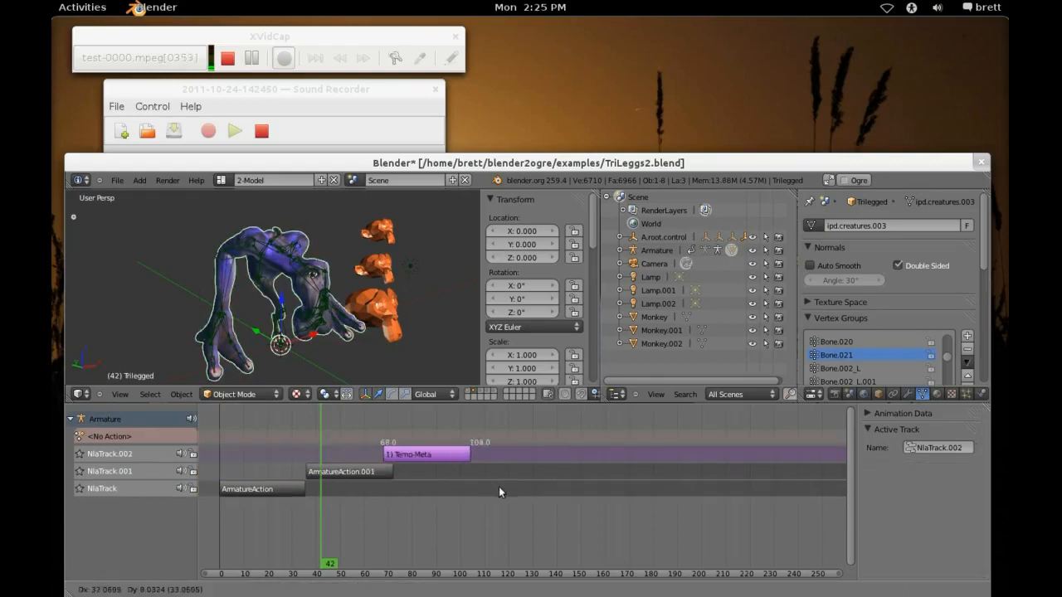
{"action": "left_click", "coordinate": [425, 454]}
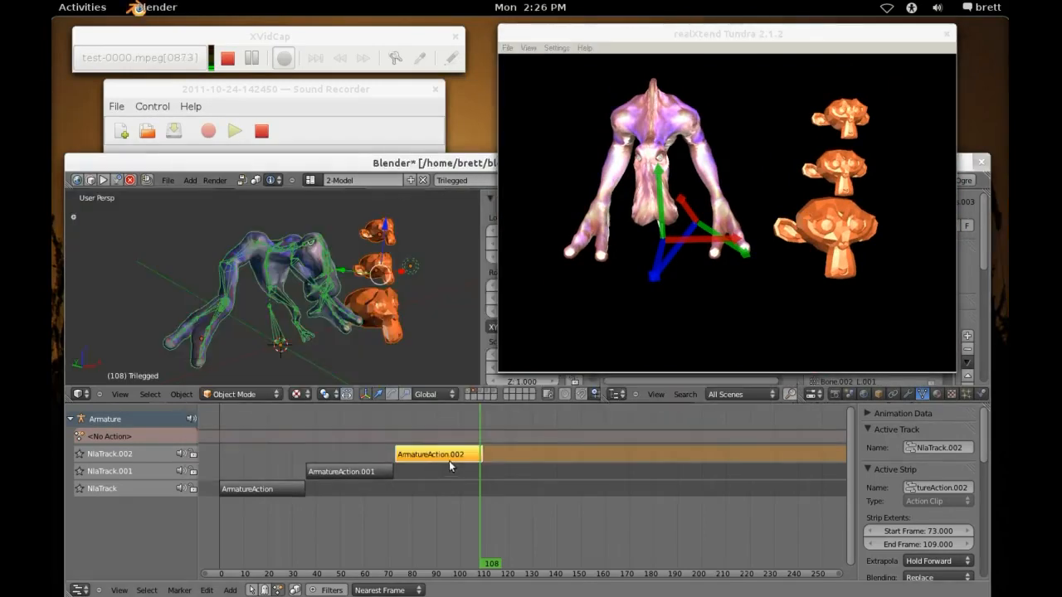
{"action": "mouse_move", "coordinate": [425, 472]}
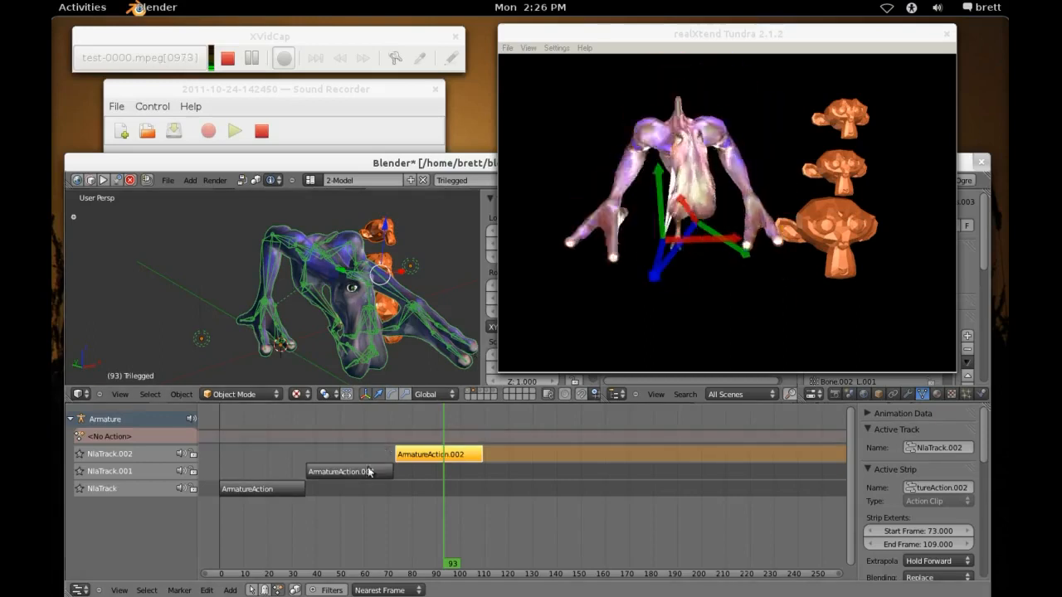
{"action": "left_click", "coordinate": [347, 472]}
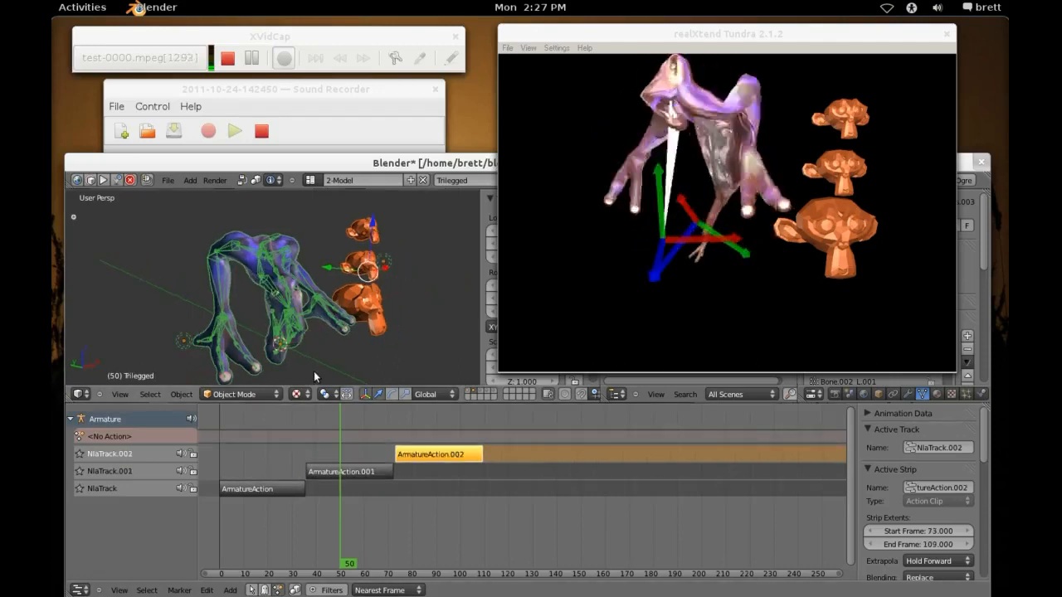
{"action": "left_click", "coordinate": [263, 488]}
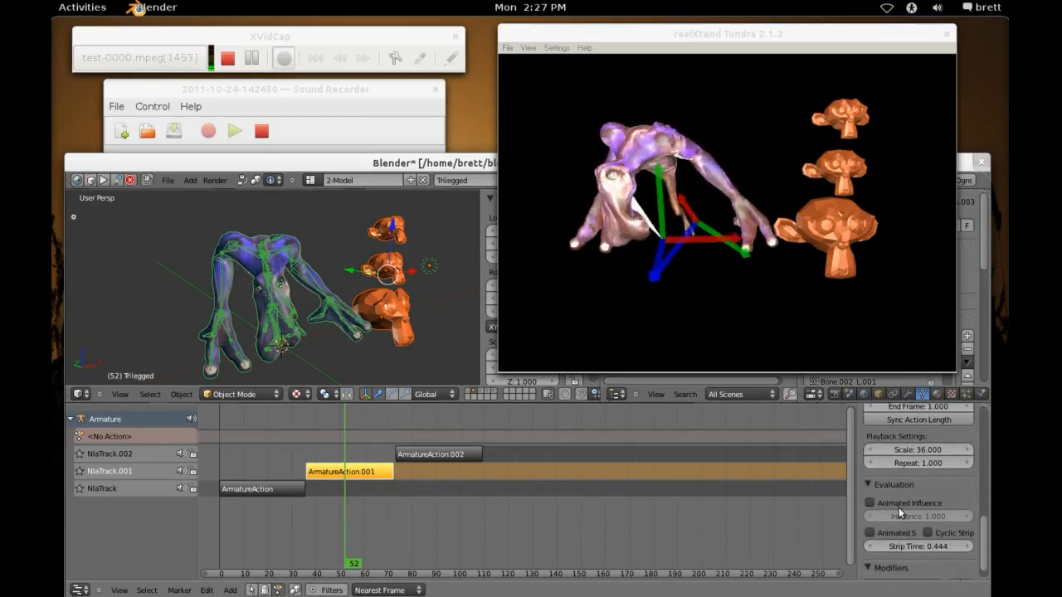
- Enable Animated Influence on the ArmatureAction.001 strip and set its influence to 1.0
{"action": "left_click", "coordinate": [869, 502]}
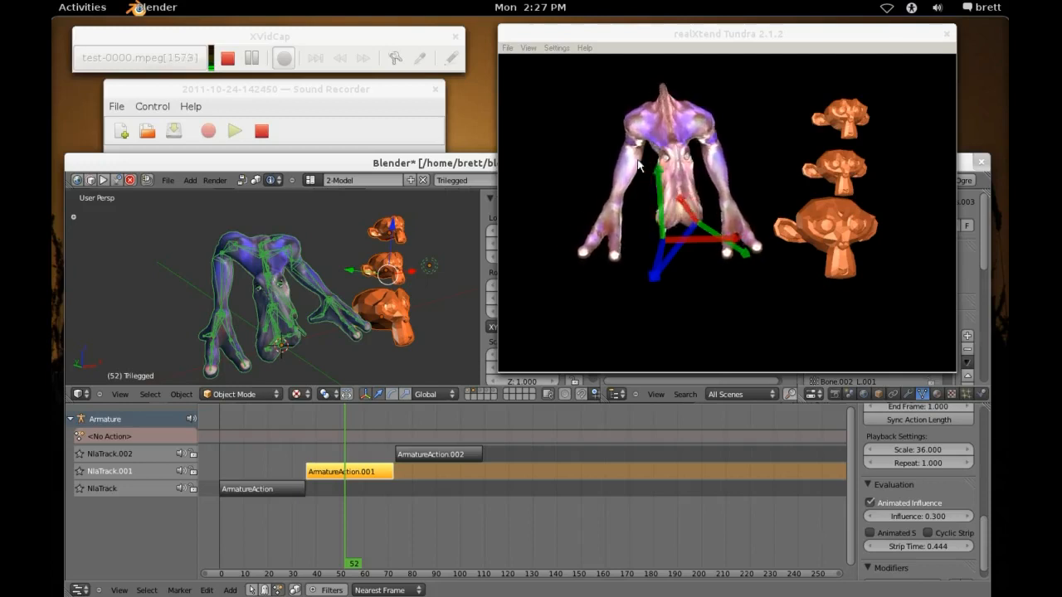
{"action": "left_click", "coordinate": [917, 516]}
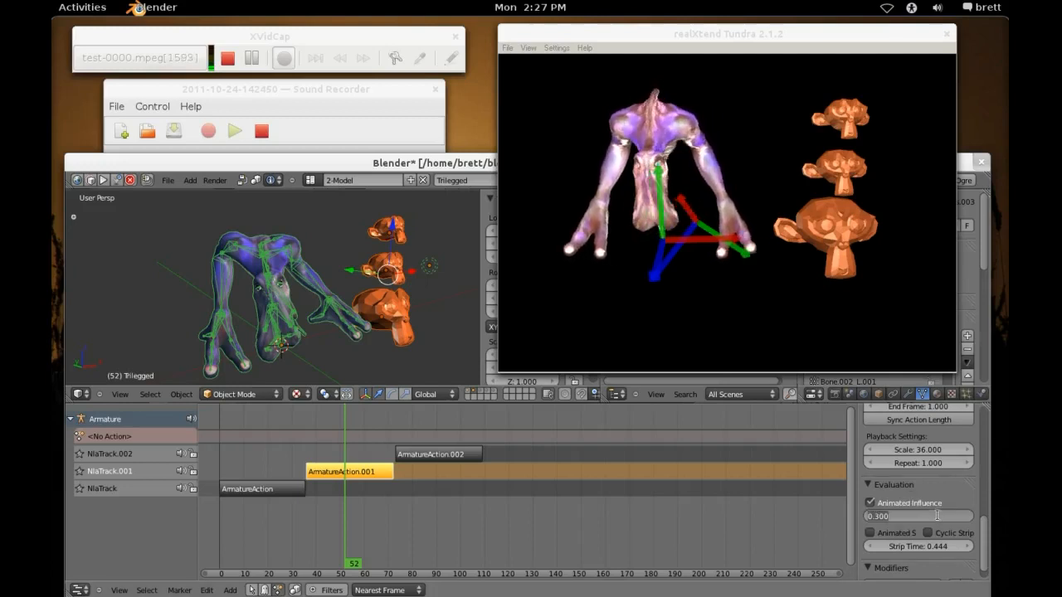
{"action": "left_click", "coordinate": [917, 516]}
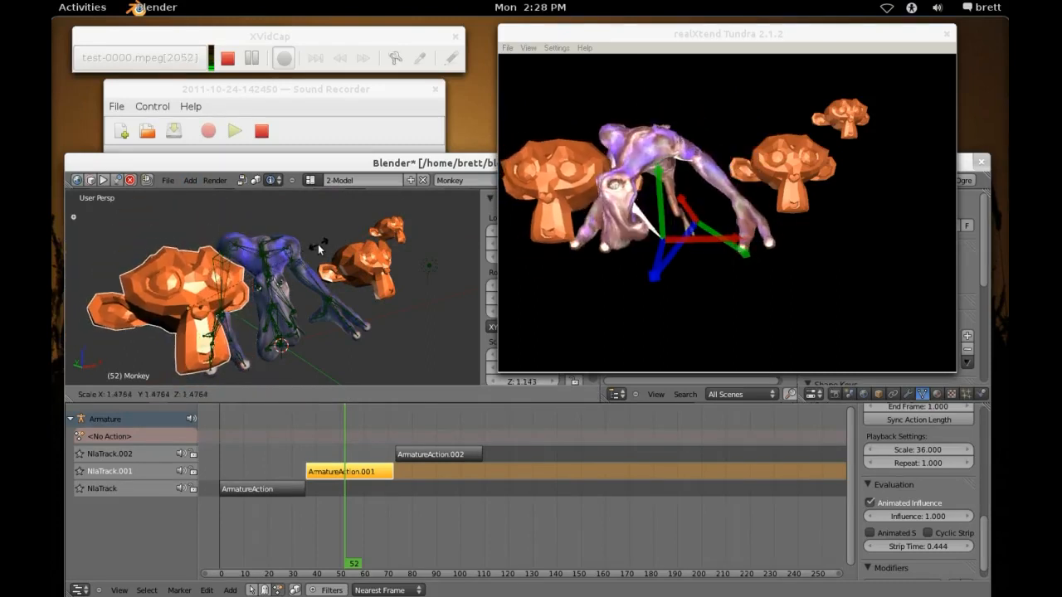
- Select Lamp.002 as the next object to edit
{"action": "left_click", "coordinate": [429, 266]}
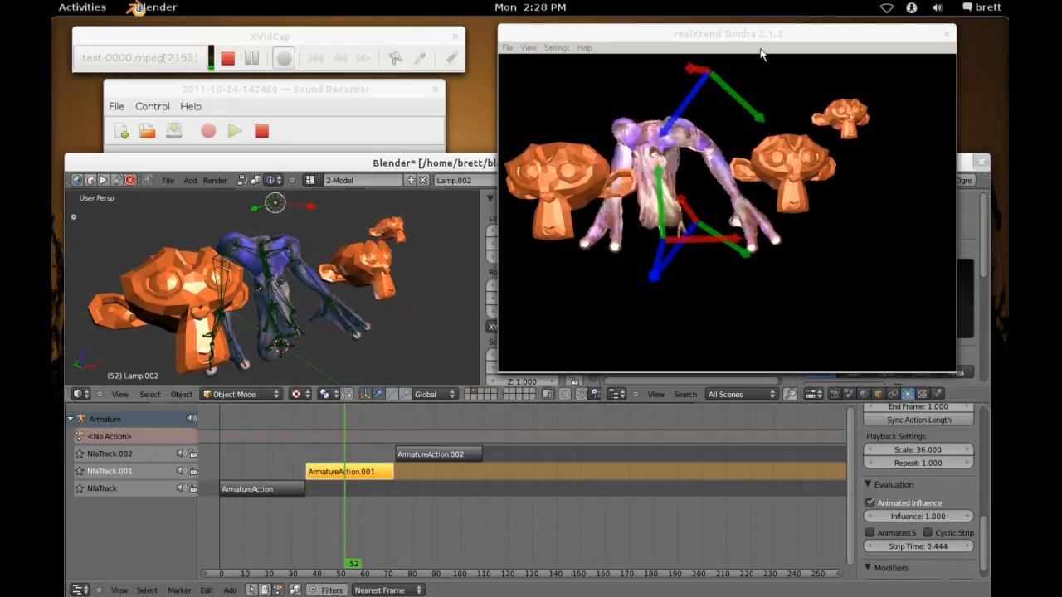
- Move the Tundra viewer window left so Lamp.002's properties are visible
{"action": "left_click_drag", "start_coordinate": [728, 34], "coordinate": [584, 47]}
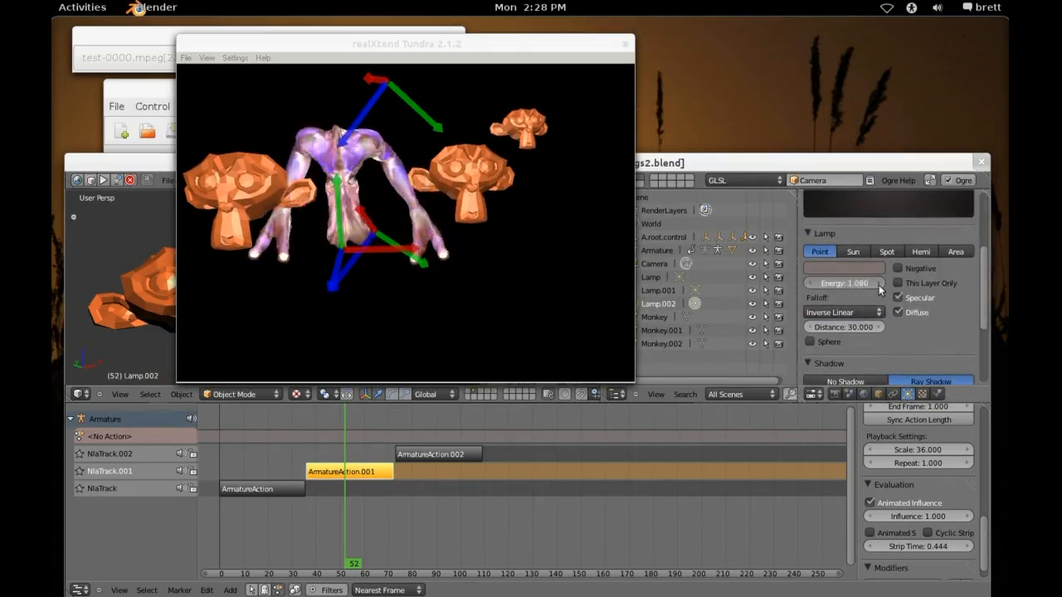
- Raise Lamp.002's energy to about 7.5, then settle it around 3.7
{"action": "left_click_drag", "start_coordinate": [862, 282], "coordinate": [846, 282]}
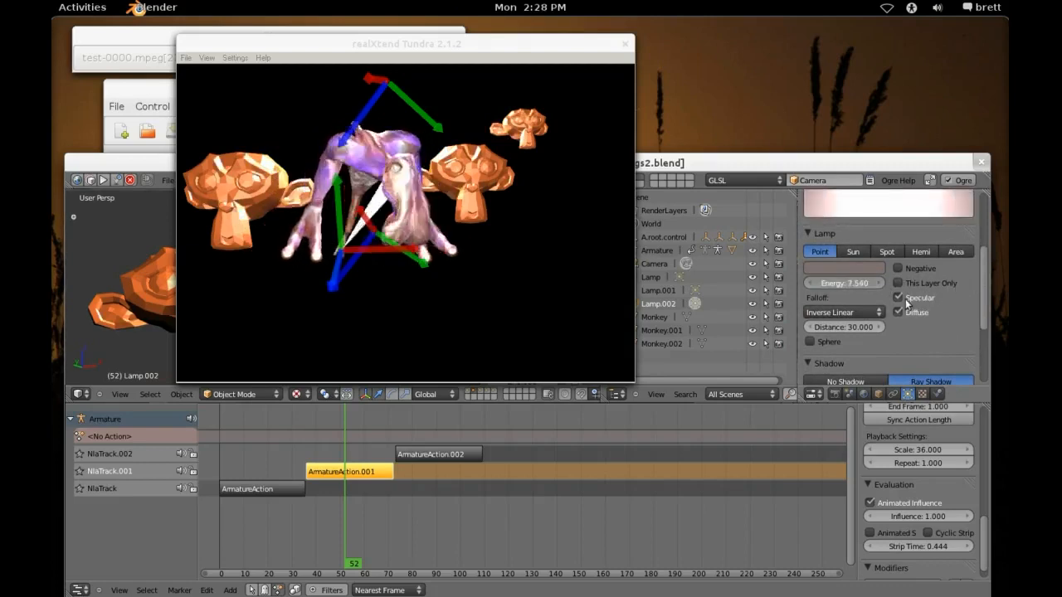
{"action": "left_click_drag", "start_coordinate": [862, 282], "coordinate": [838, 283]}
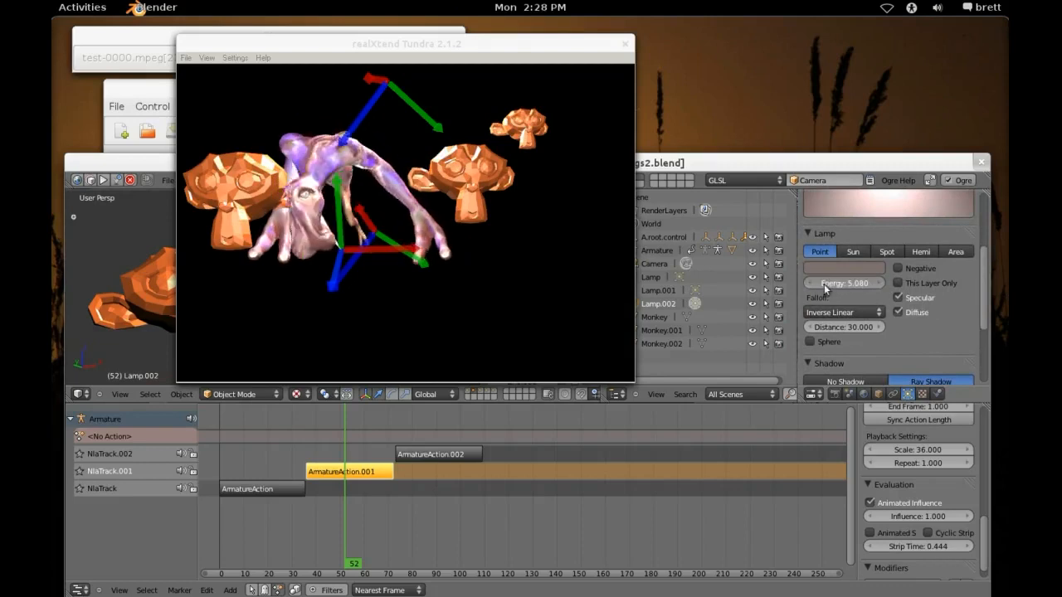